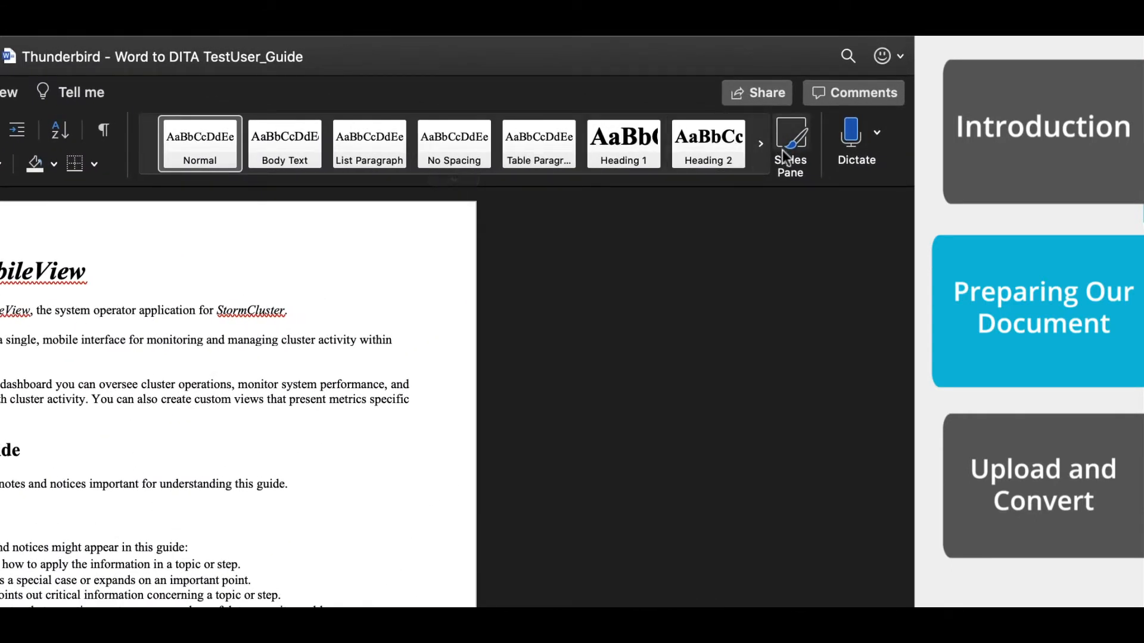
mouse_move(756, 140)
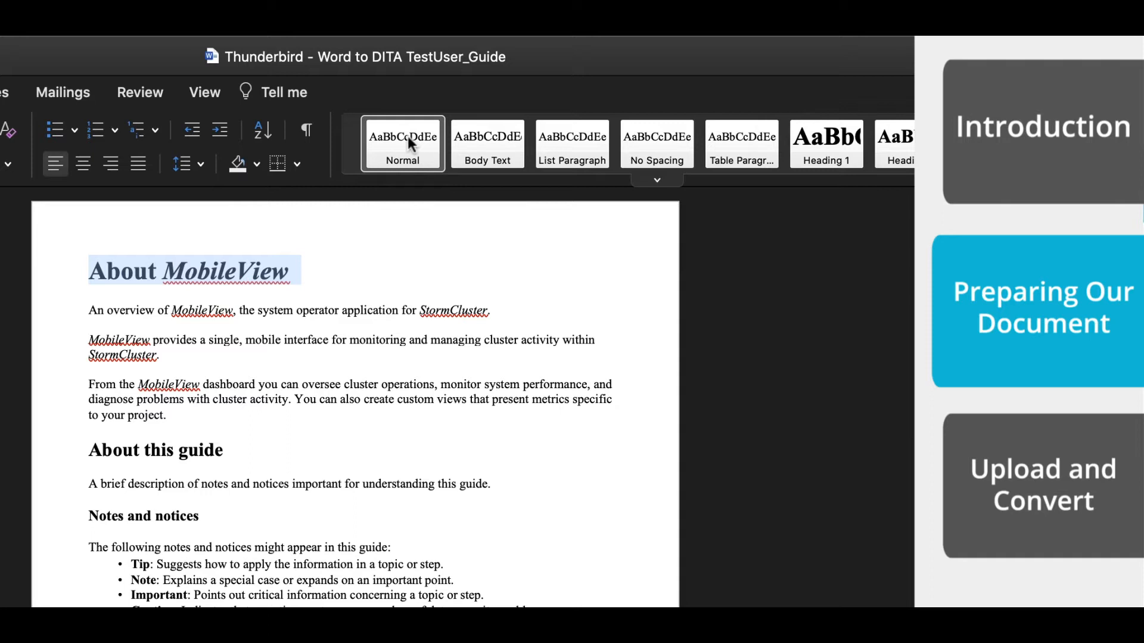
mouse_move(741, 144)
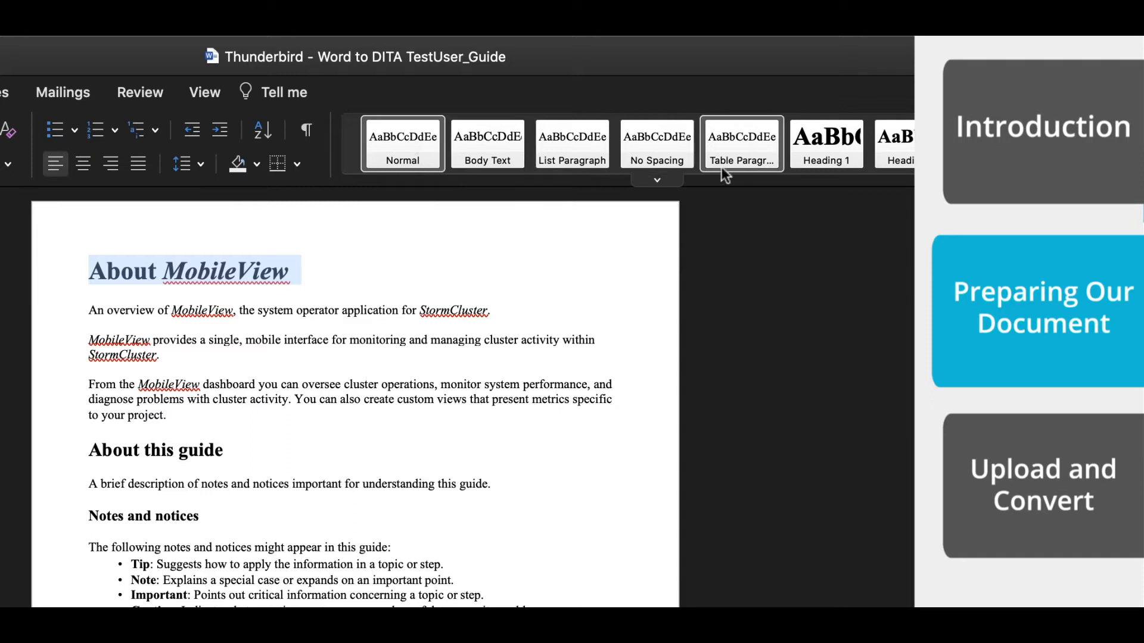
- Apply the Heading 1 style to the selected title 'About MobileView'
left_click(825, 143)
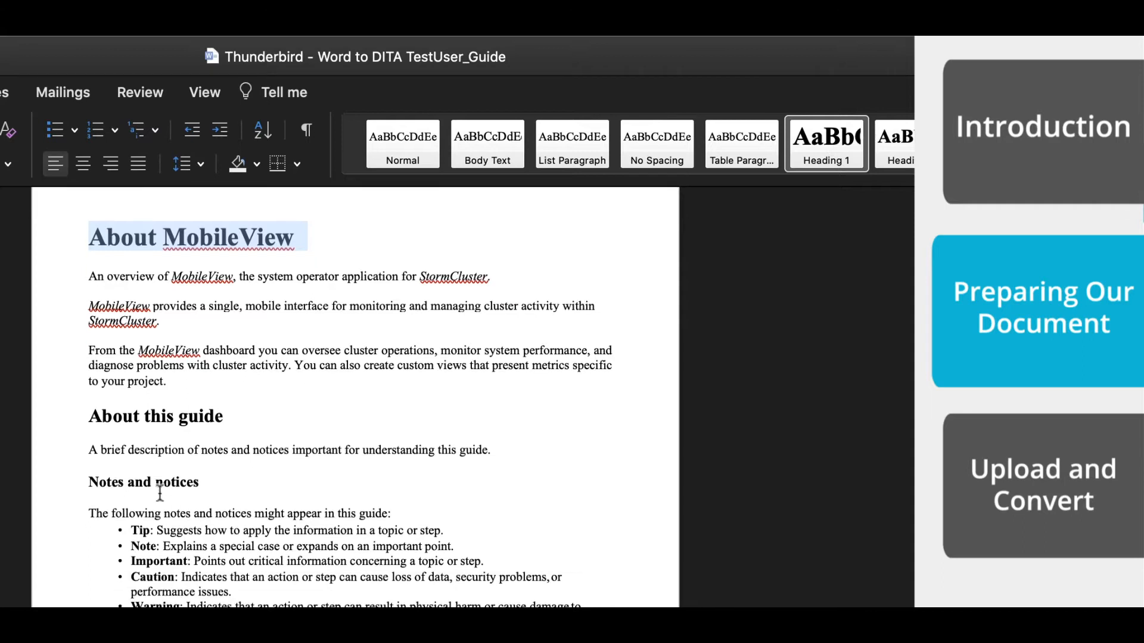
scroll("down", 3)
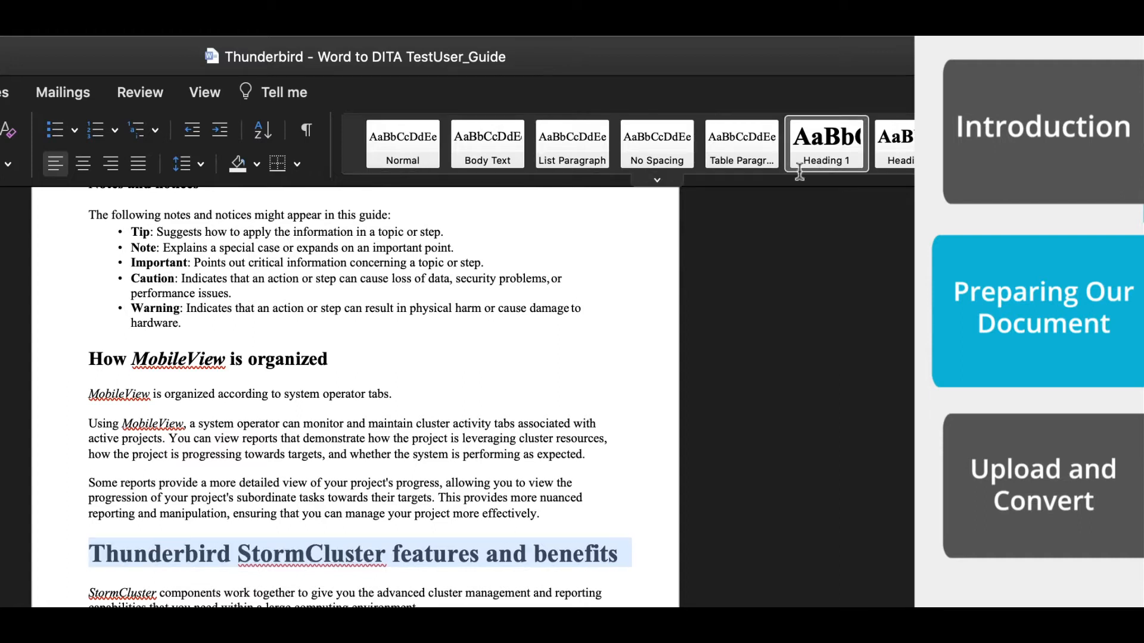
scroll("down", 3)
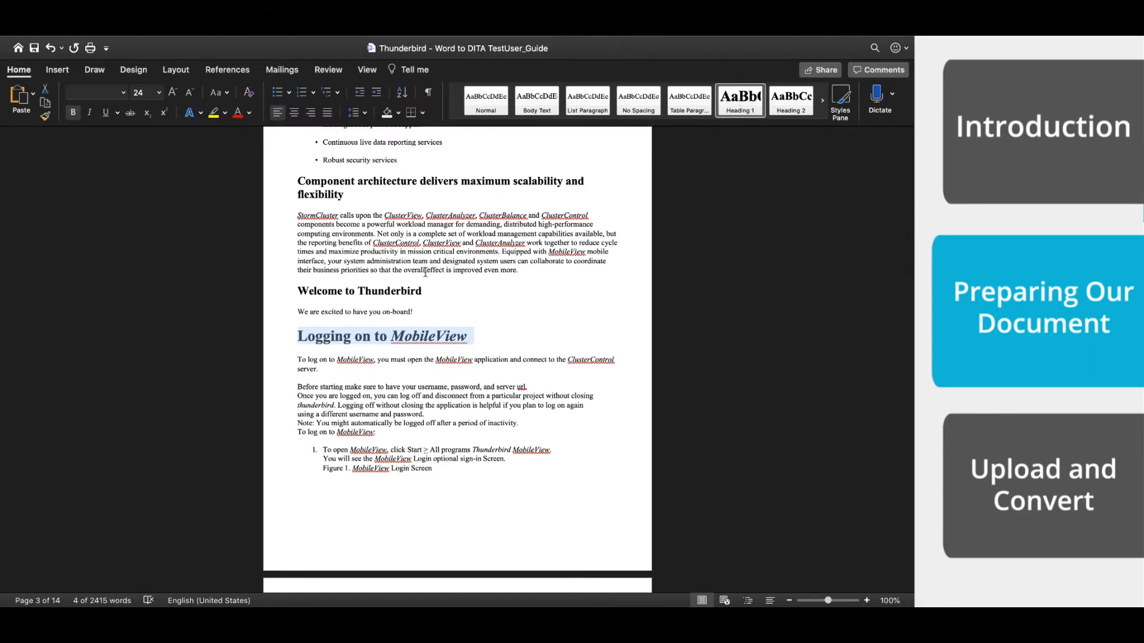
scroll("down", 3)
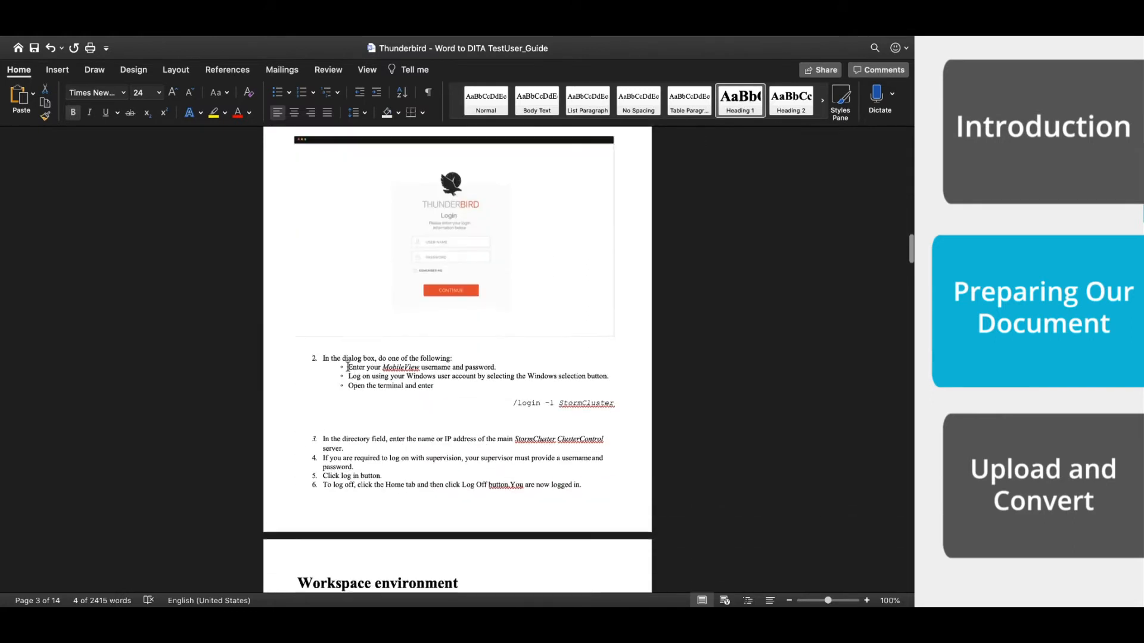
scroll("down", 3)
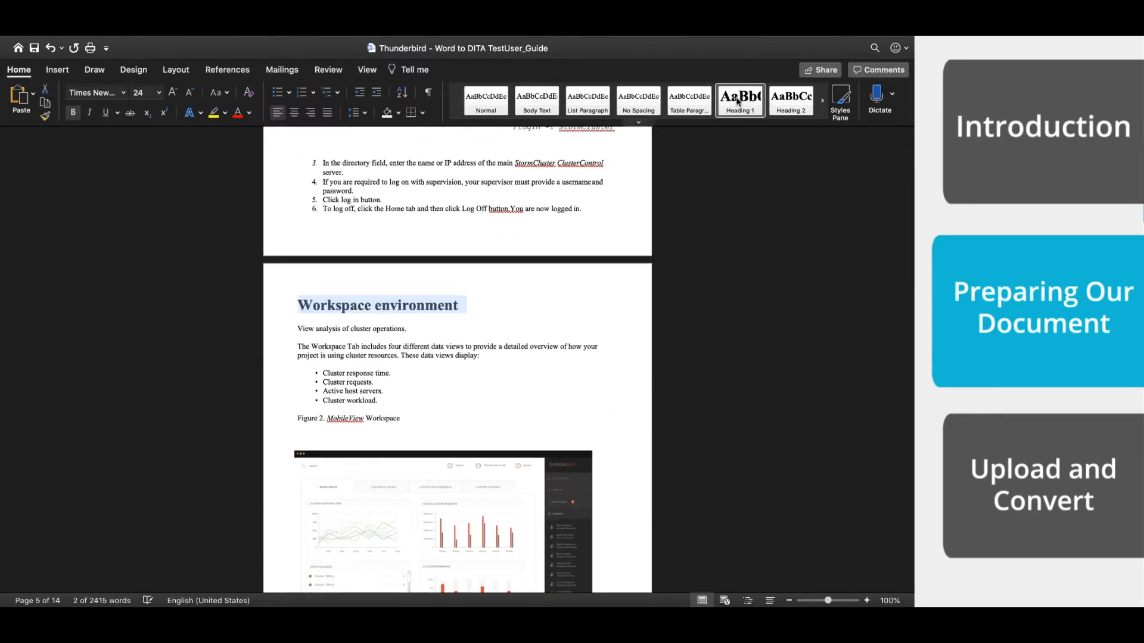
scroll("down", 3)
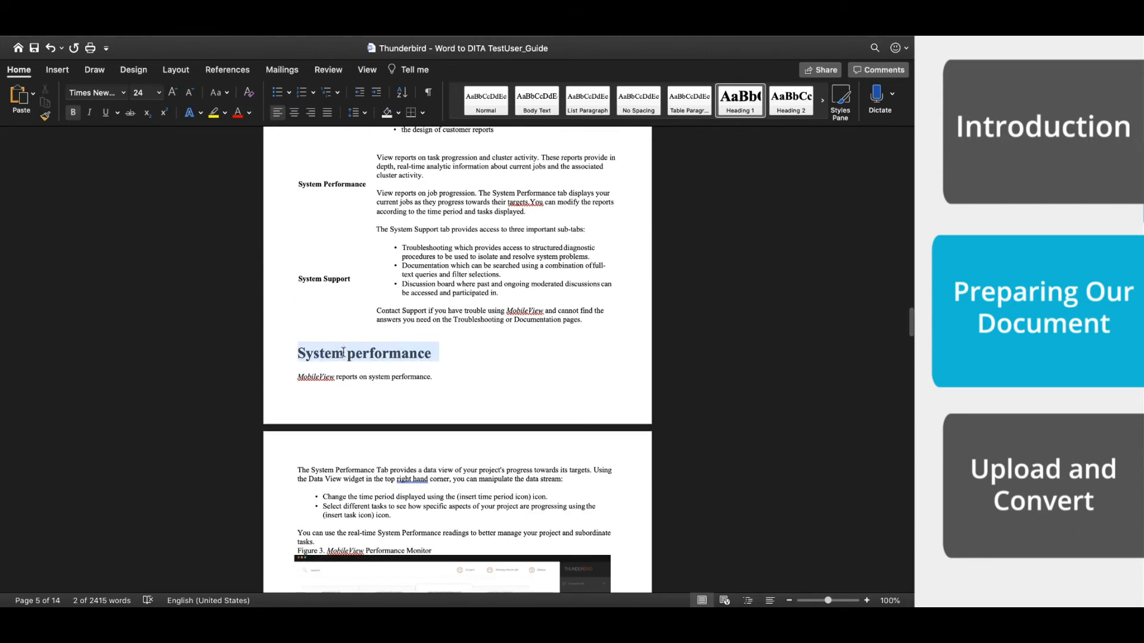
scroll("down", 3)
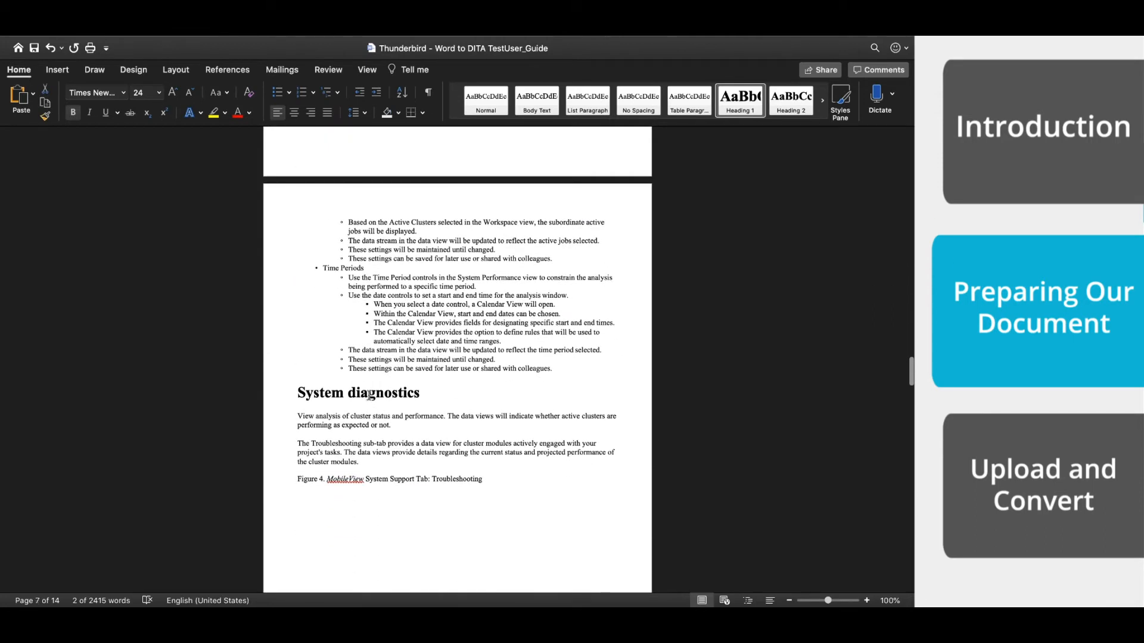
scroll("down", 3)
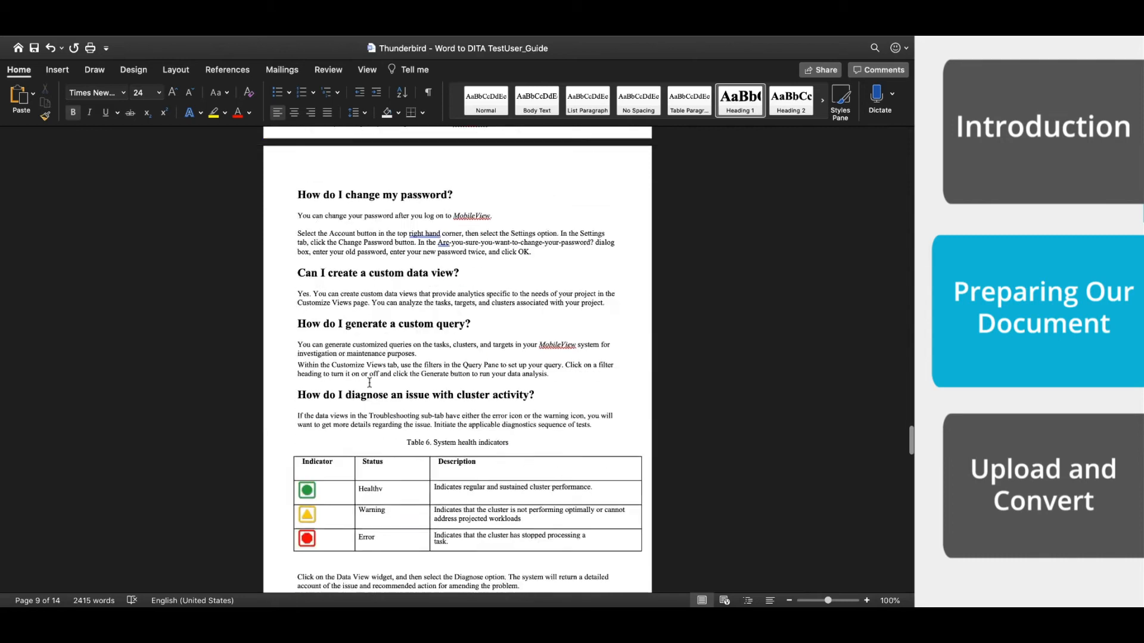
scroll("down", 3)
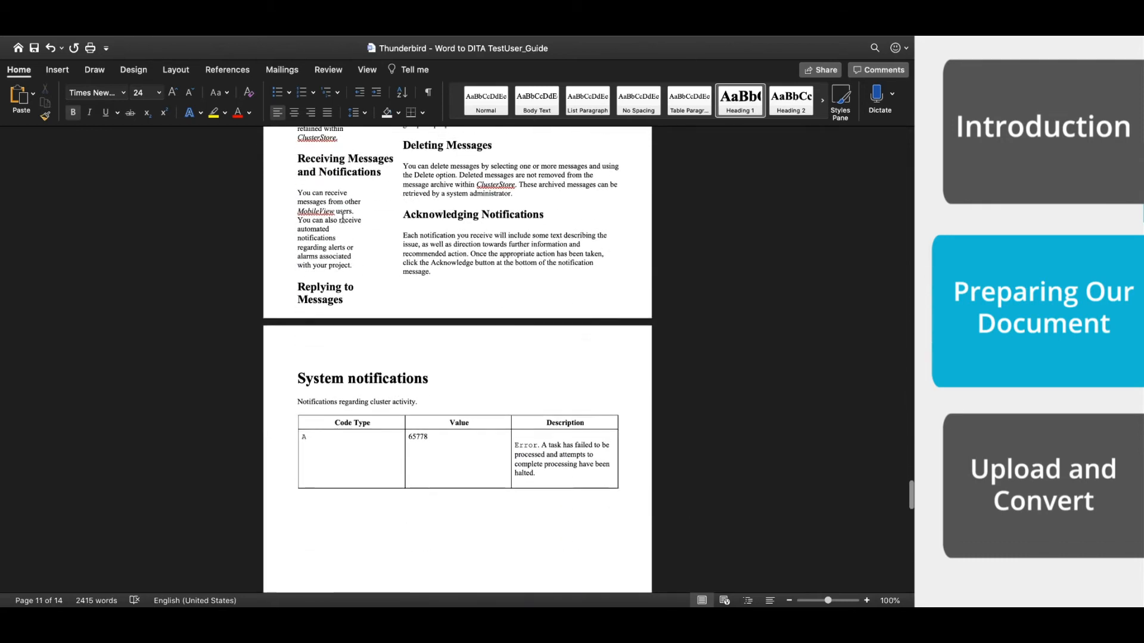
scroll("up", 3)
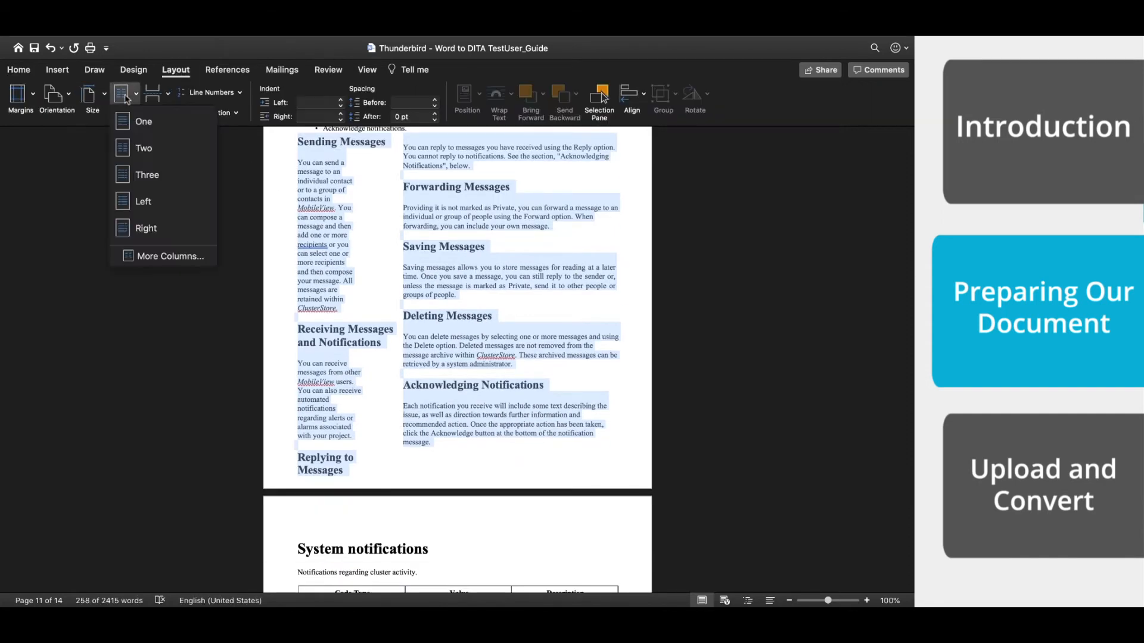
- Set the selected messaging text to a one-column layout
left_click(143, 121)
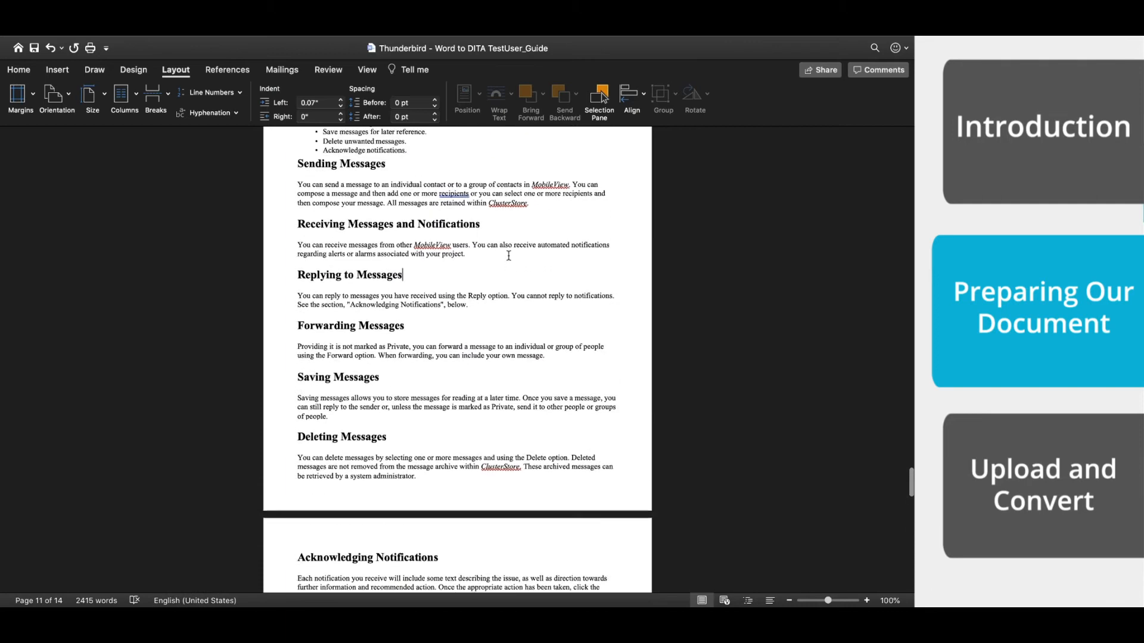
scroll("up", 3)
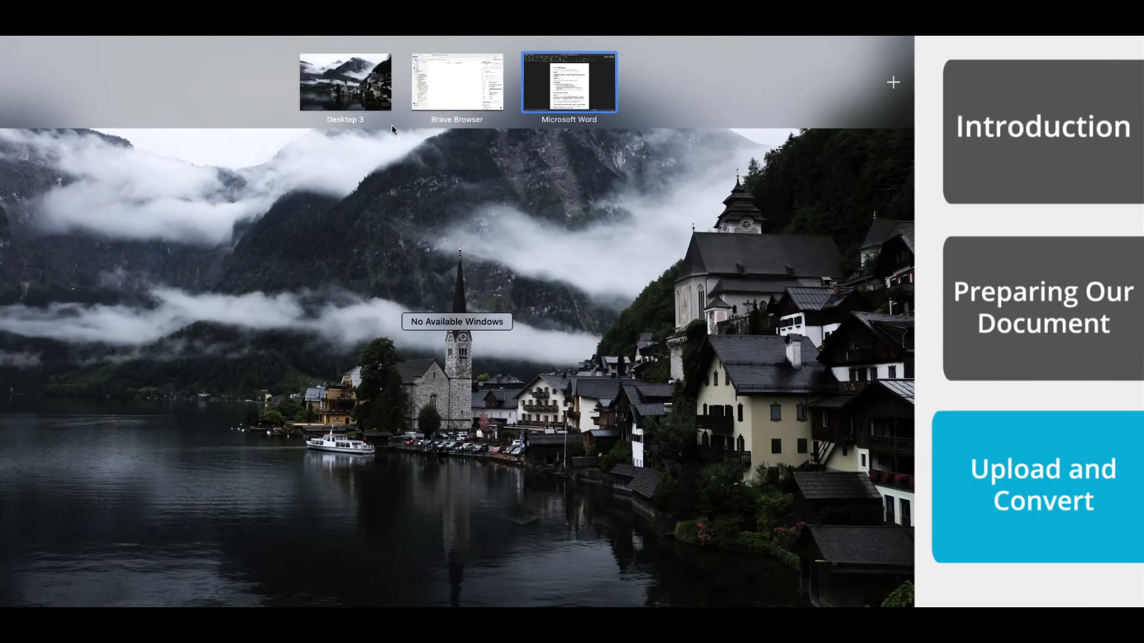
- Switch to the browser, enter easyDITA's Author content library and begin an upload into Word_to_DITA
left_click(456, 83)
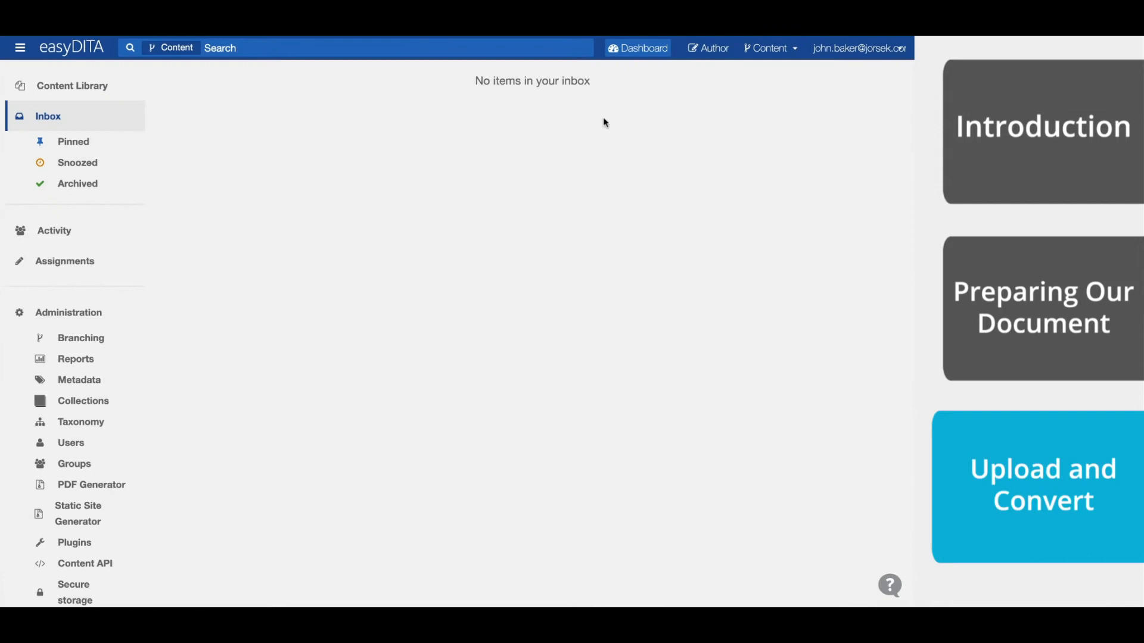
mouse_move(638, 130)
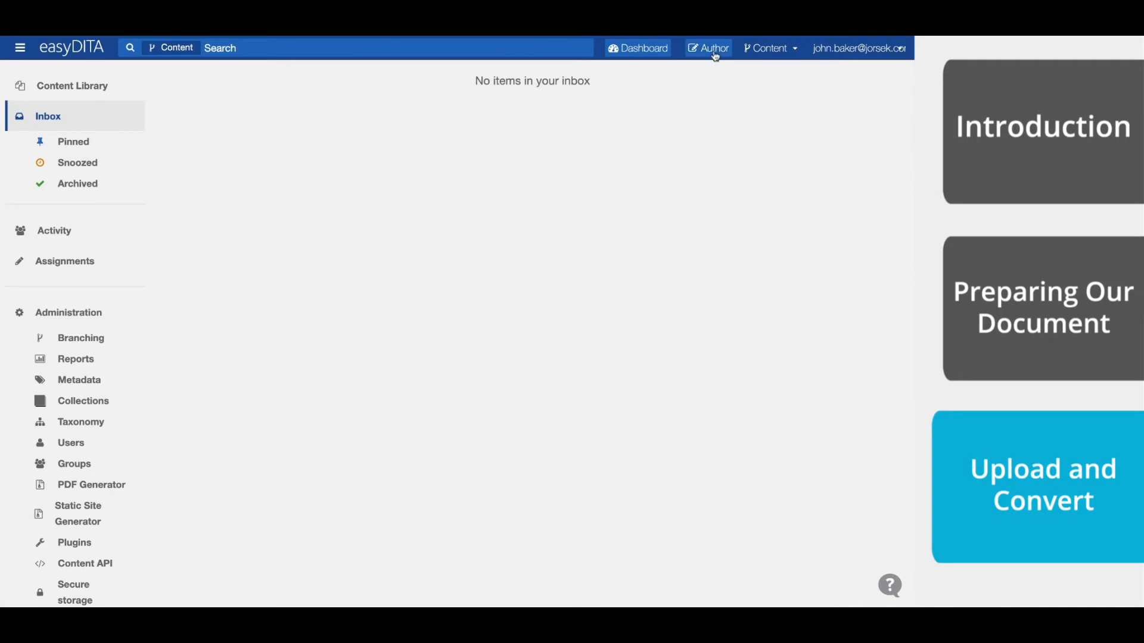
left_click(707, 48)
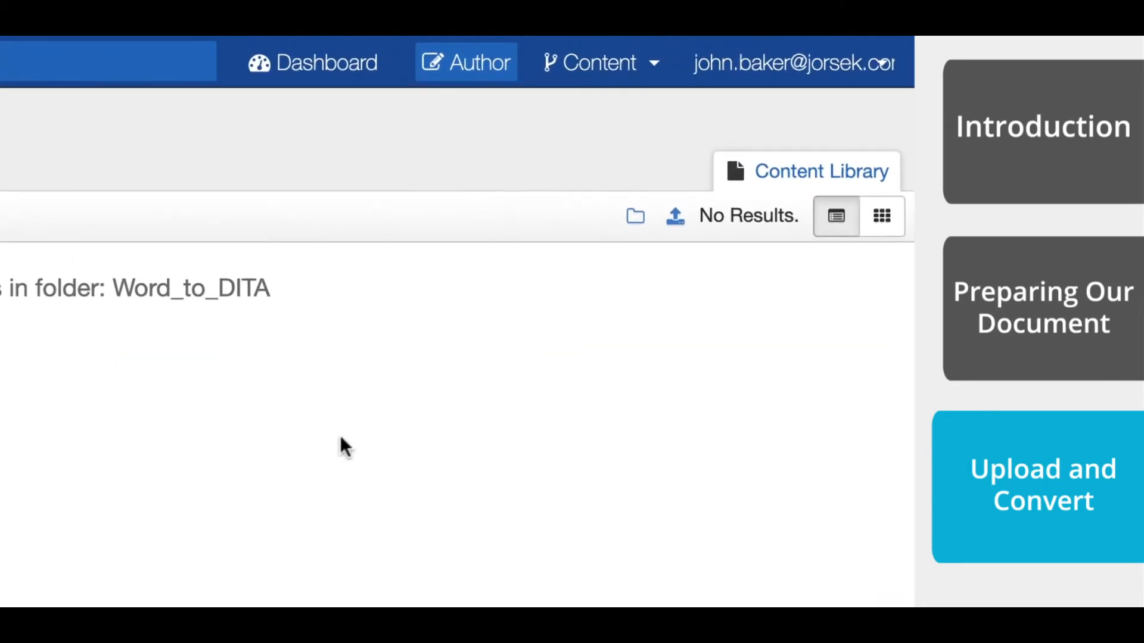
left_click(673, 215)
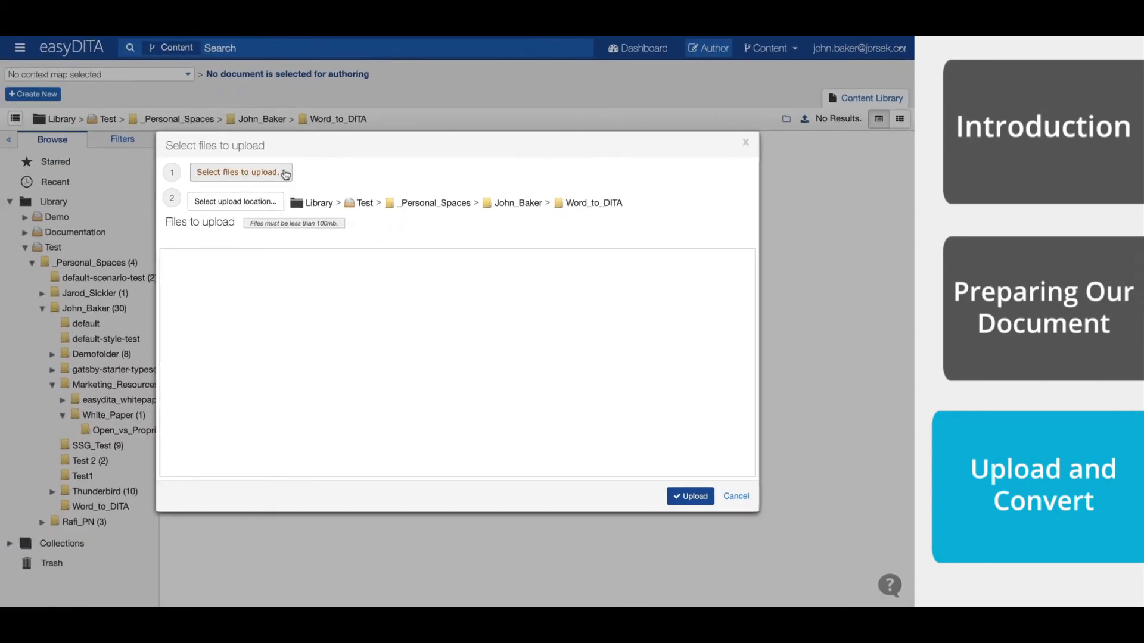
- Choose the Thunderbird Word to DITA TestUser guide .docx and upload it into Word_to_DITA
left_click(239, 172)
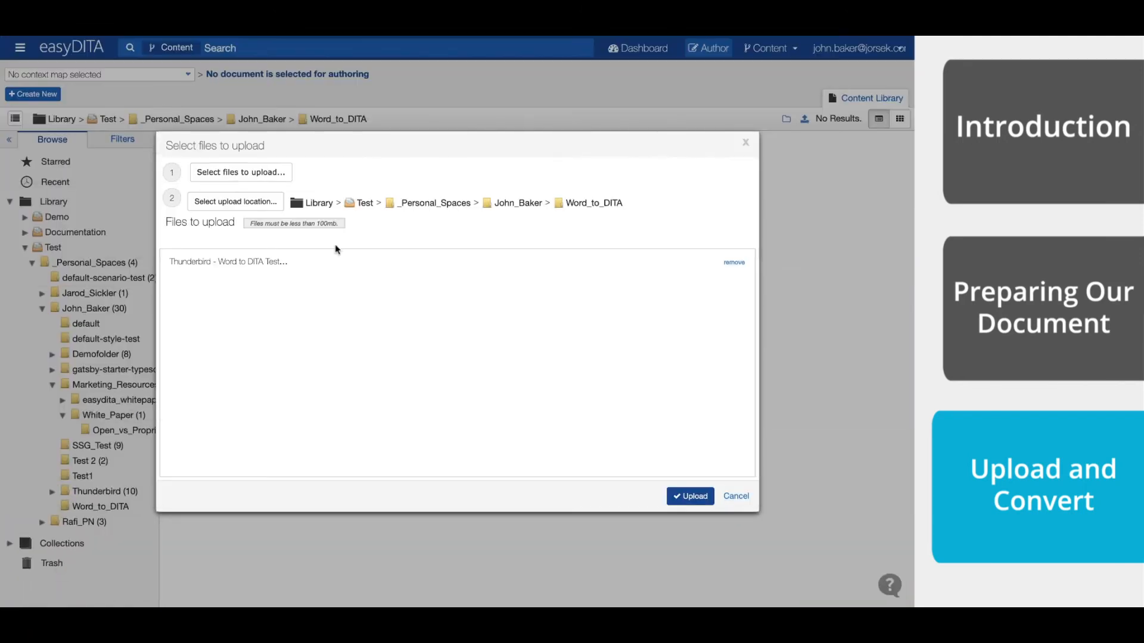
left_click(689, 496)
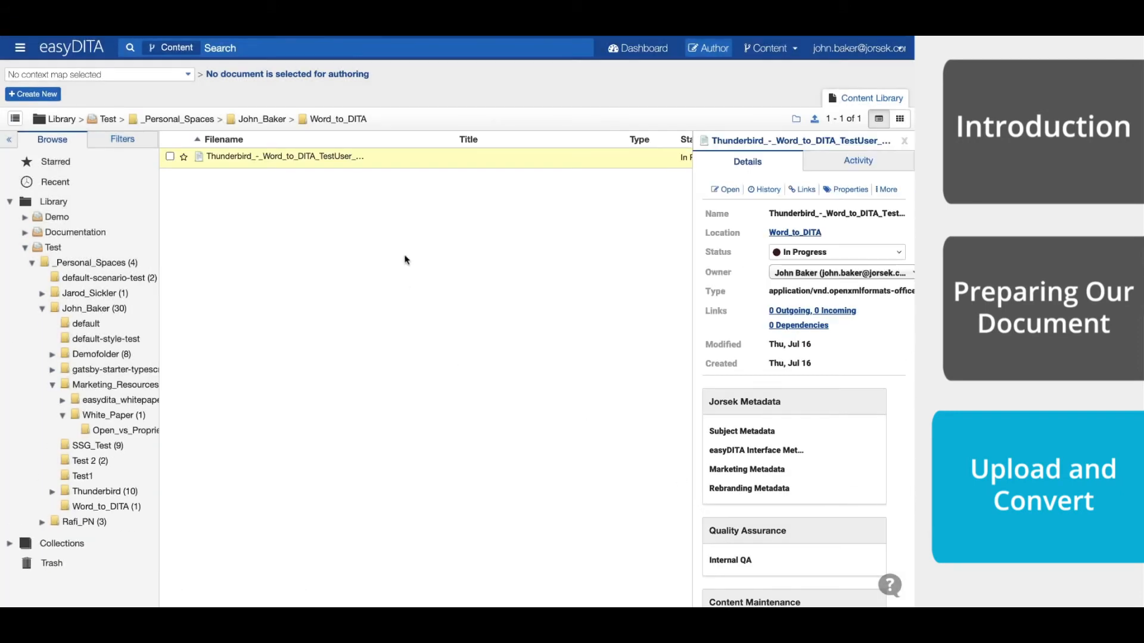
- Run Convert to DITA on the uploaded .docx, producing the _converted folder of documents
right_click(284, 156)
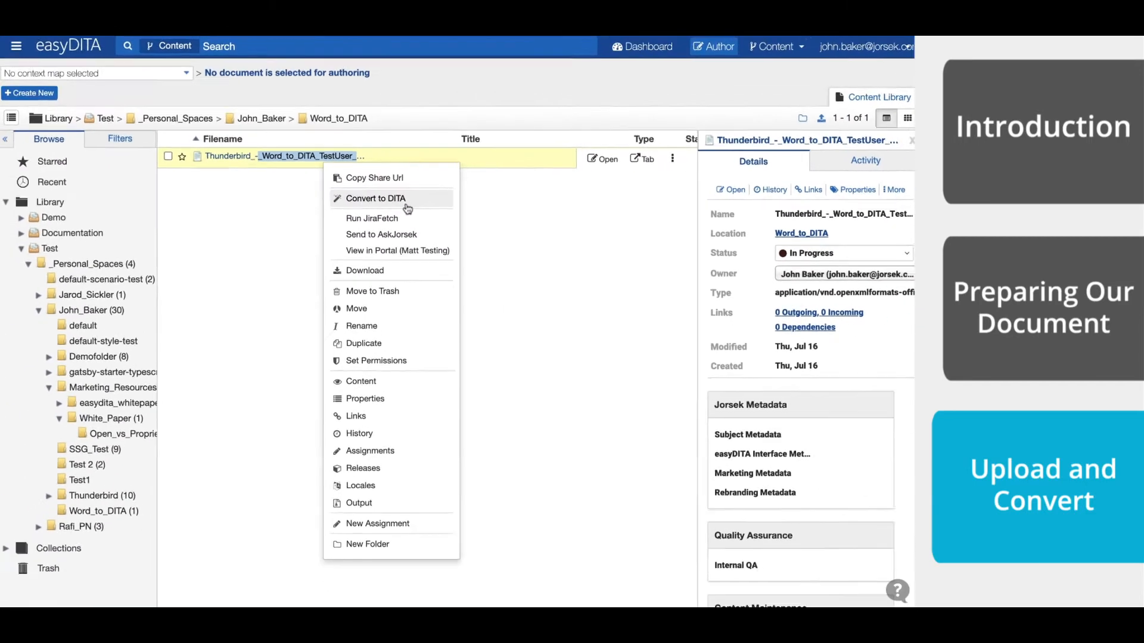
left_click(375, 198)
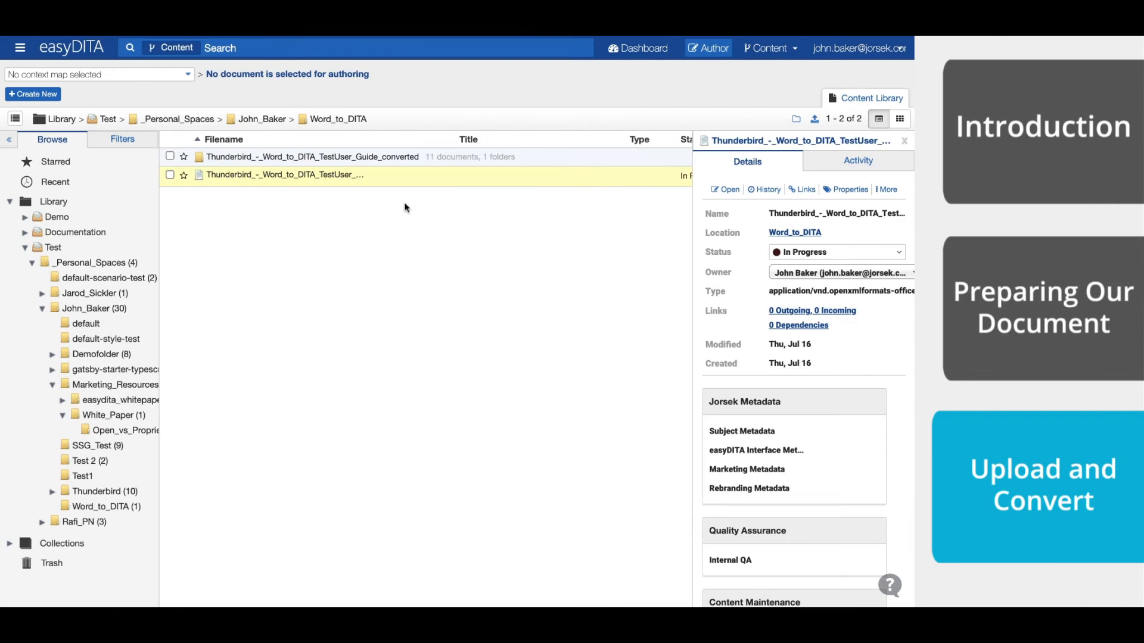
mouse_move(497, 197)
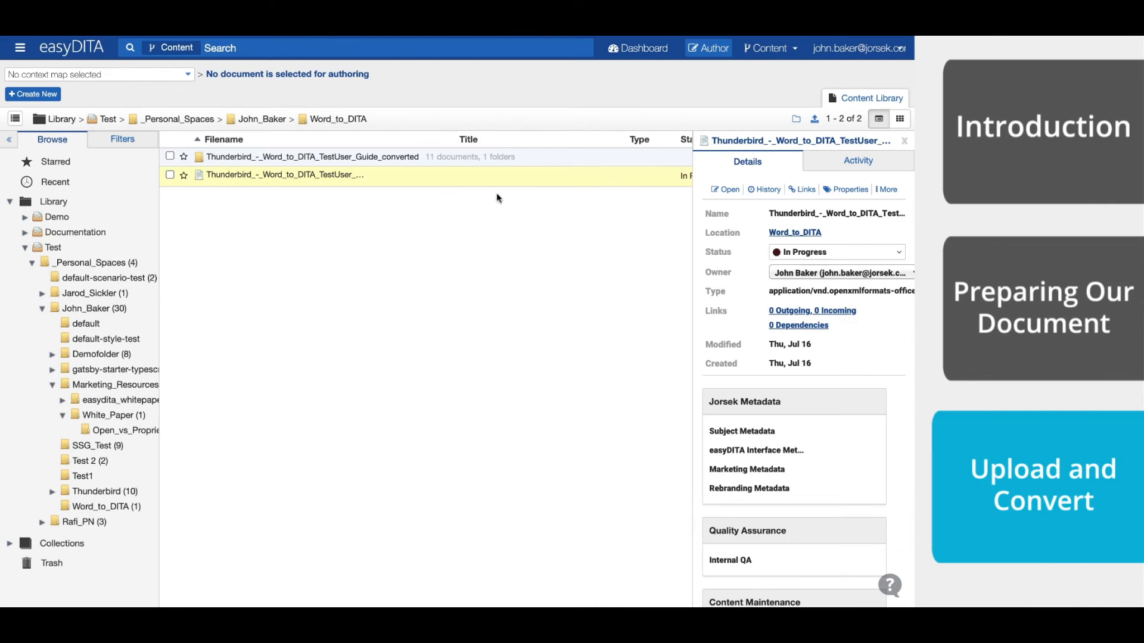
- View the About_MobileView.dita topic from the _converted folder, then return to the folder
double_click(311, 156)
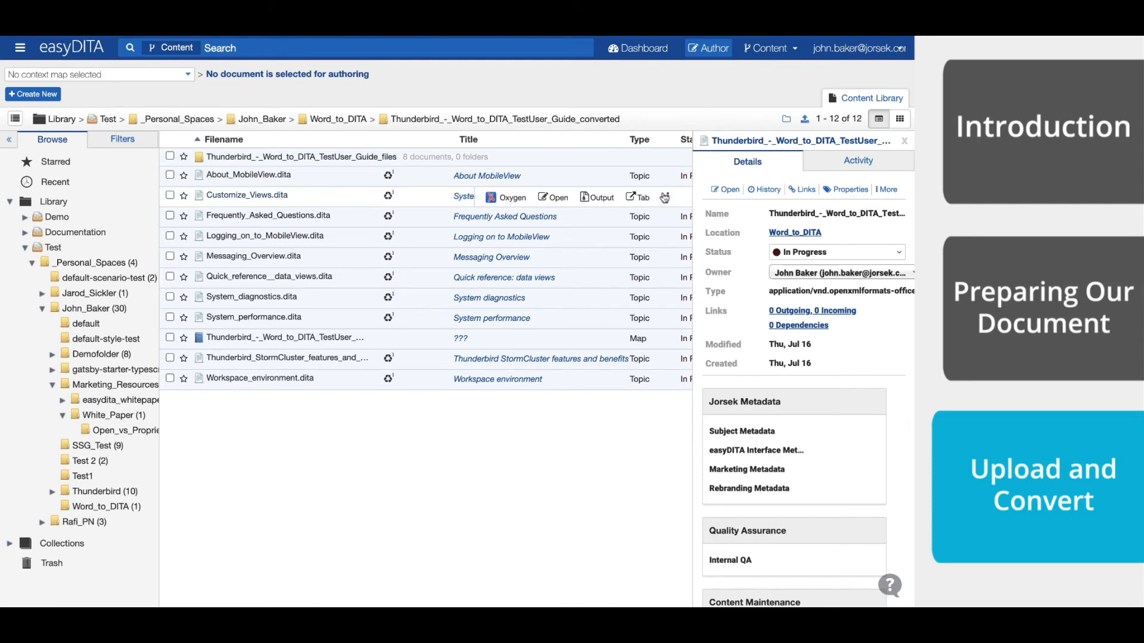
left_click(269, 276)
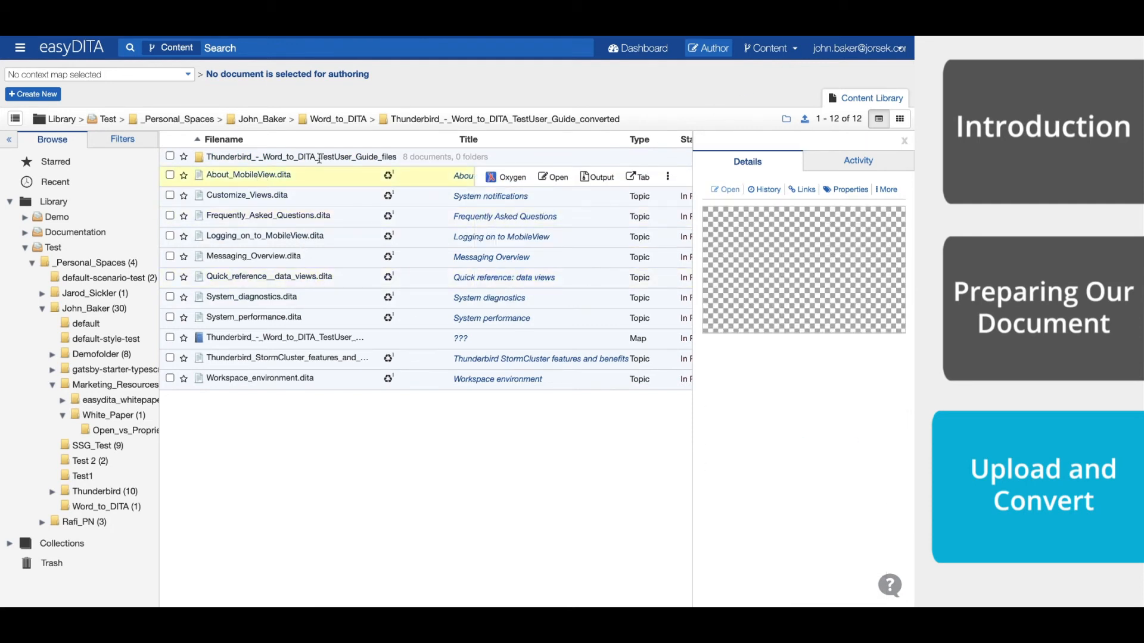
left_click(551, 177)
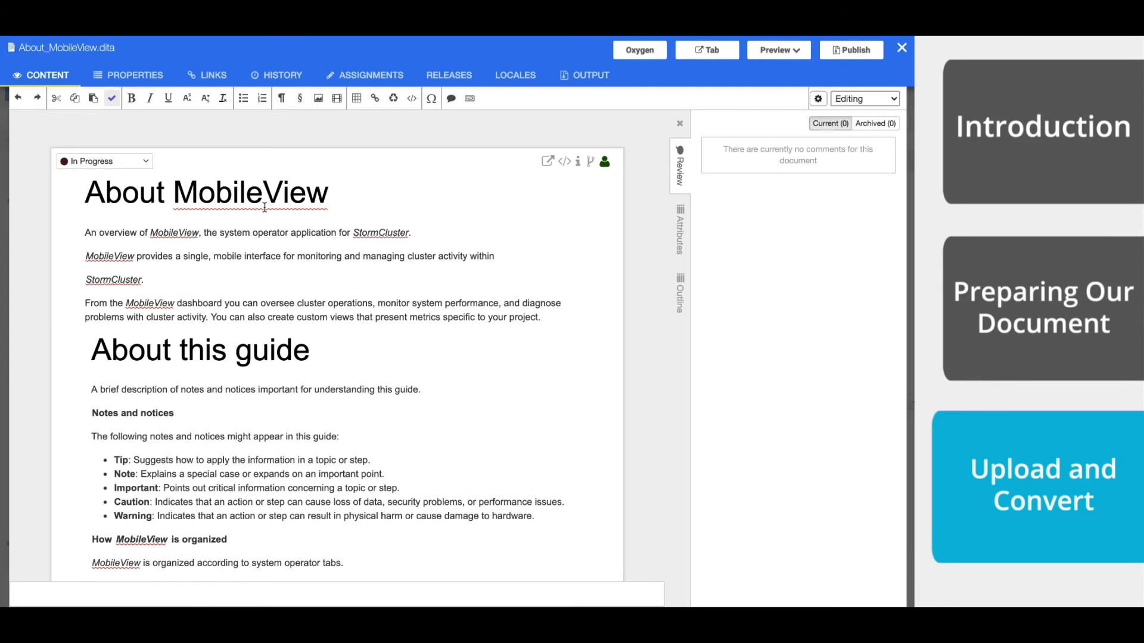
left_click(902, 47)
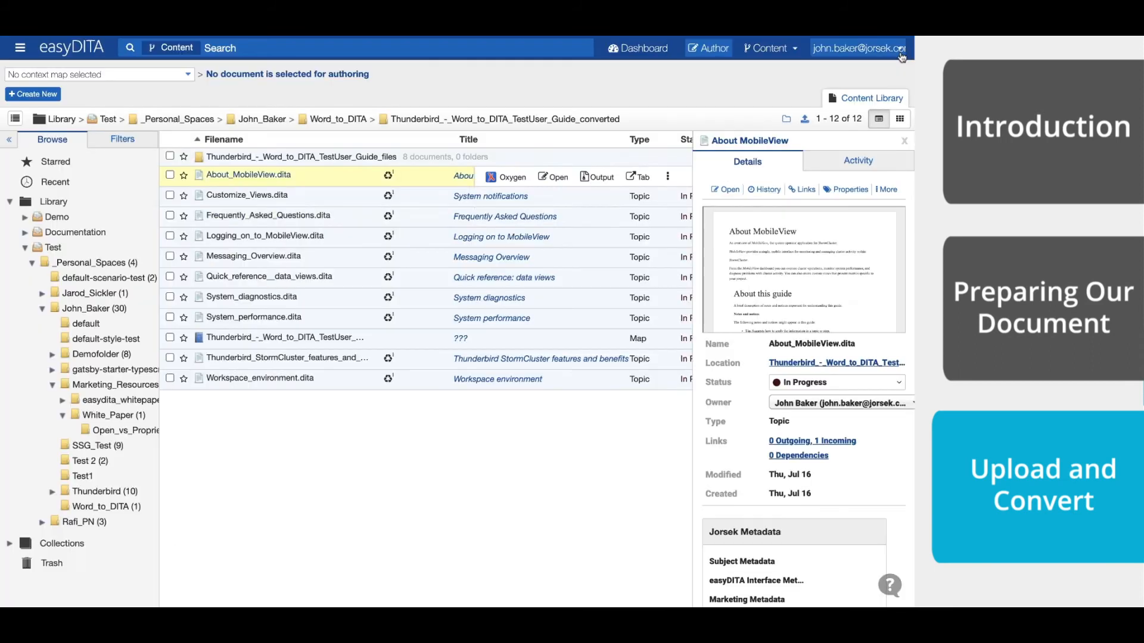
- Preview Logging_on_to_MobileView.dita and select the converted guide's .ditamap
left_click(265, 236)
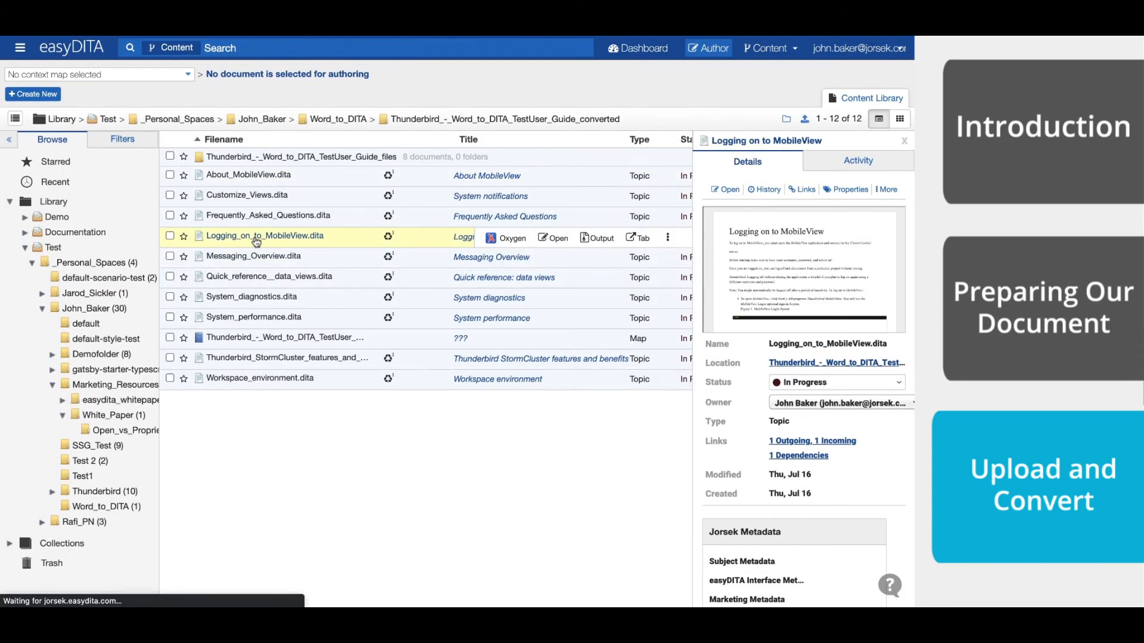
left_click(252, 256)
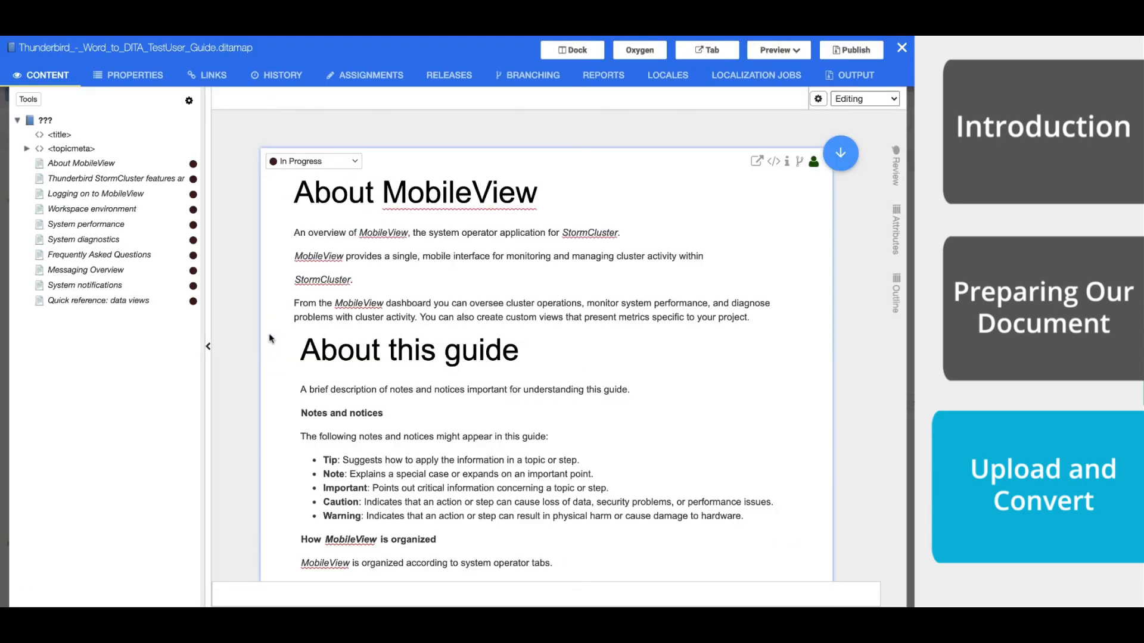
- Scroll the map and jump between the About MobileView and Logging on to MobileView topics
scroll("down", 3)
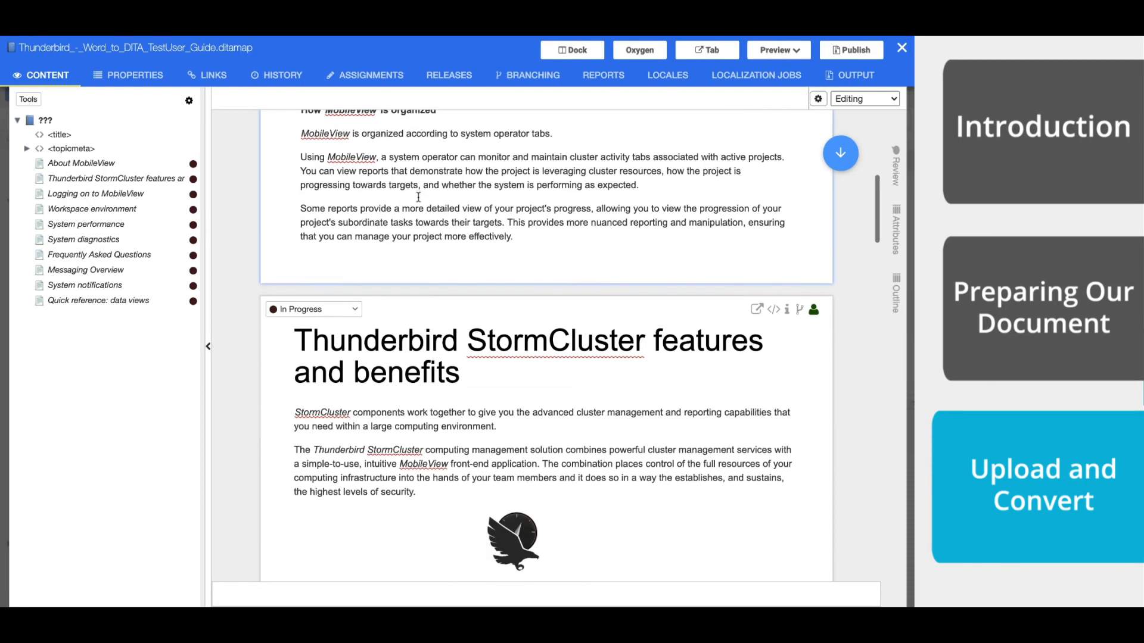
scroll("down", 3)
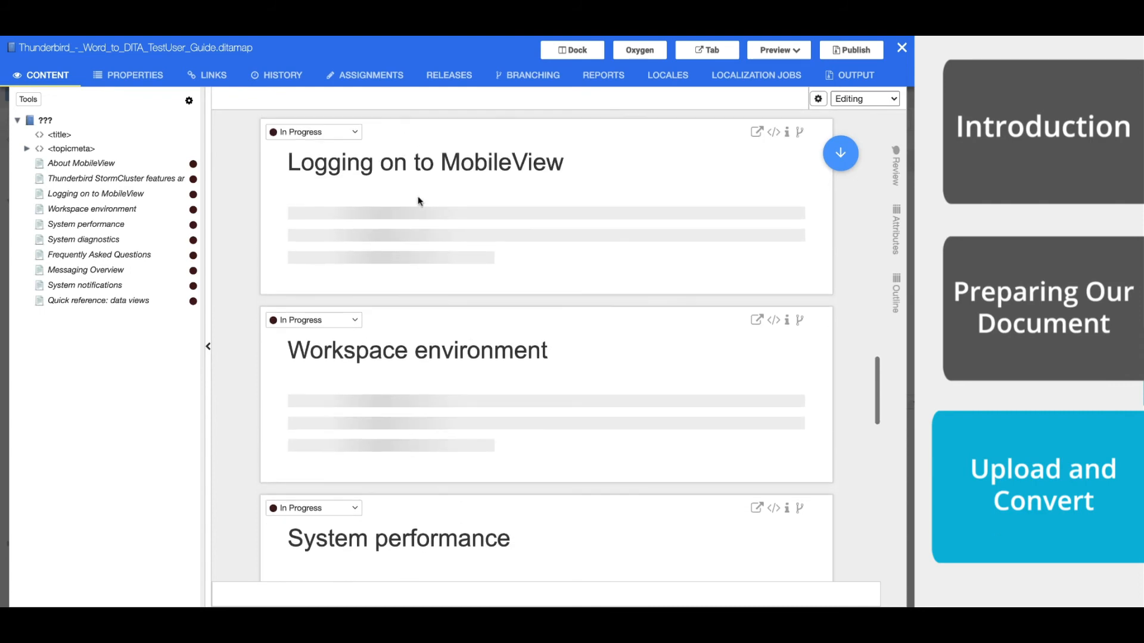
left_click(95, 193)
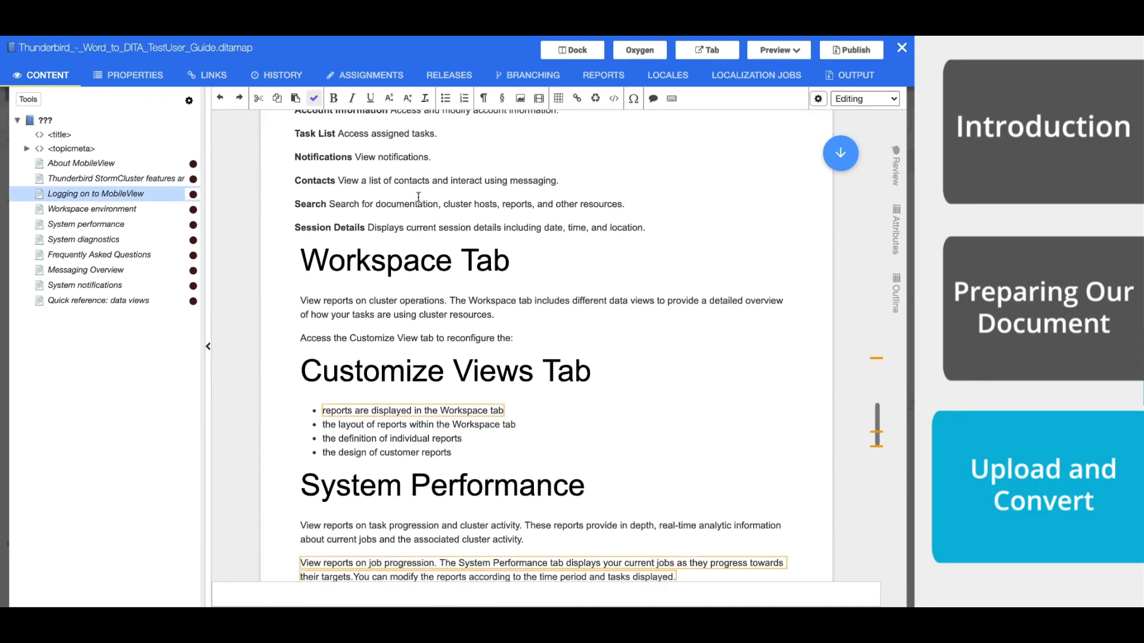
left_click(81, 163)
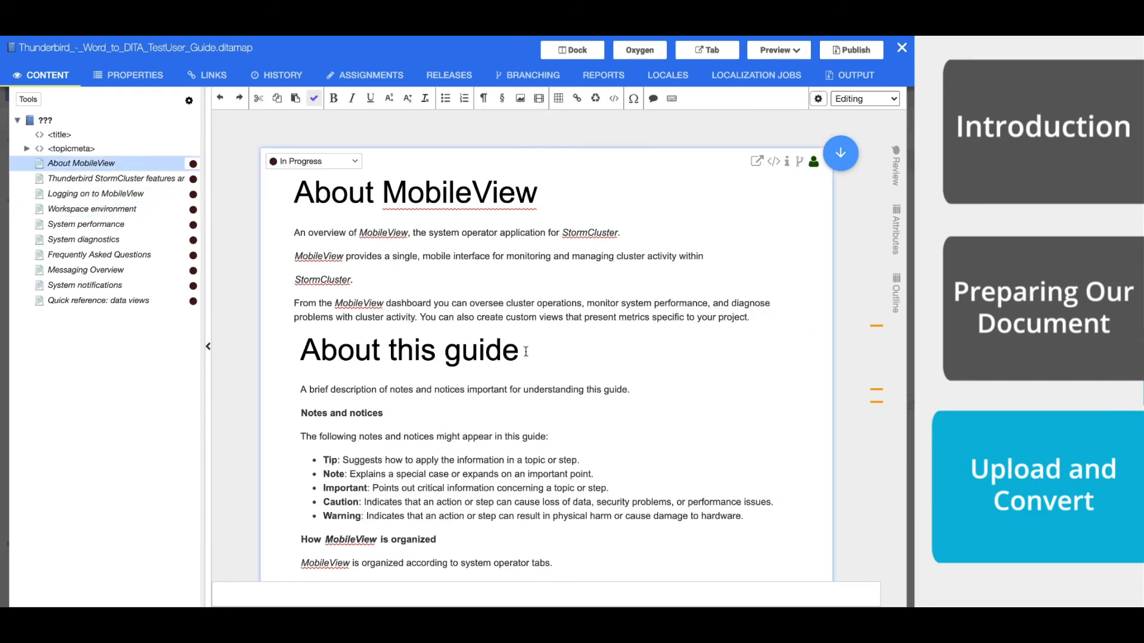
double_click(415, 192)
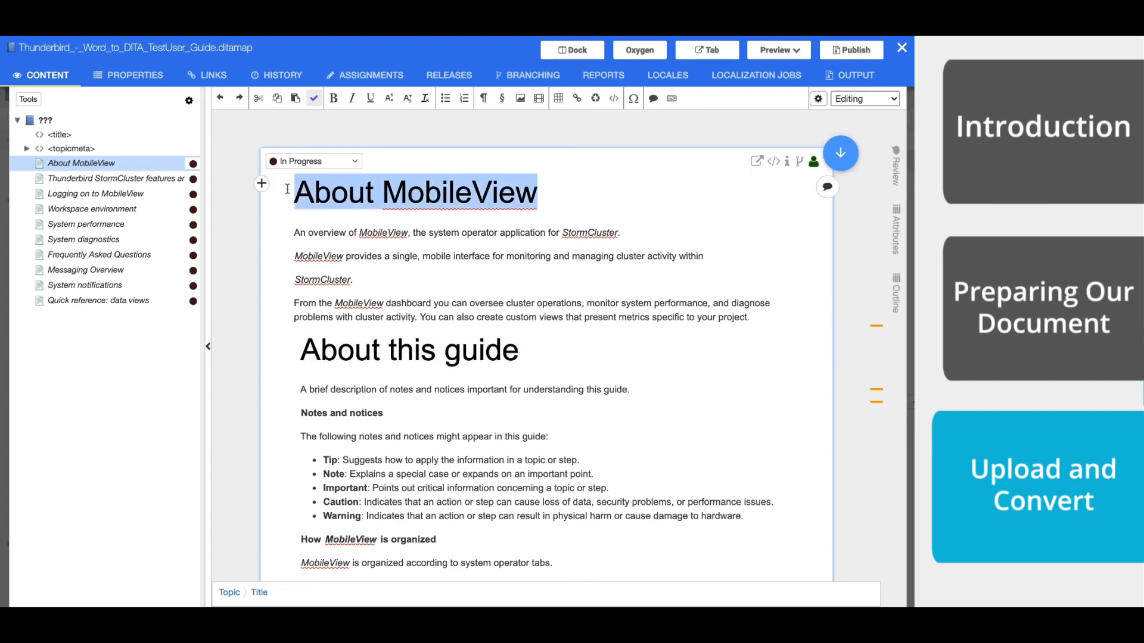
- Review the StormCluster features, Logging on, System performance and Messaging Overview topics from the map tree
left_click(117, 177)
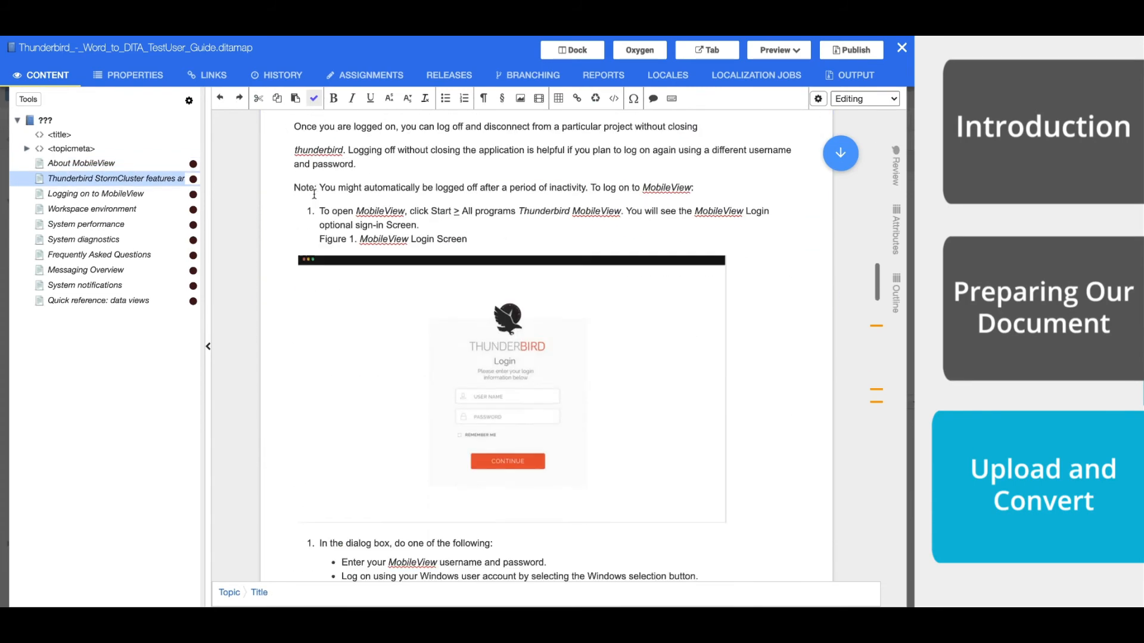
left_click(96, 193)
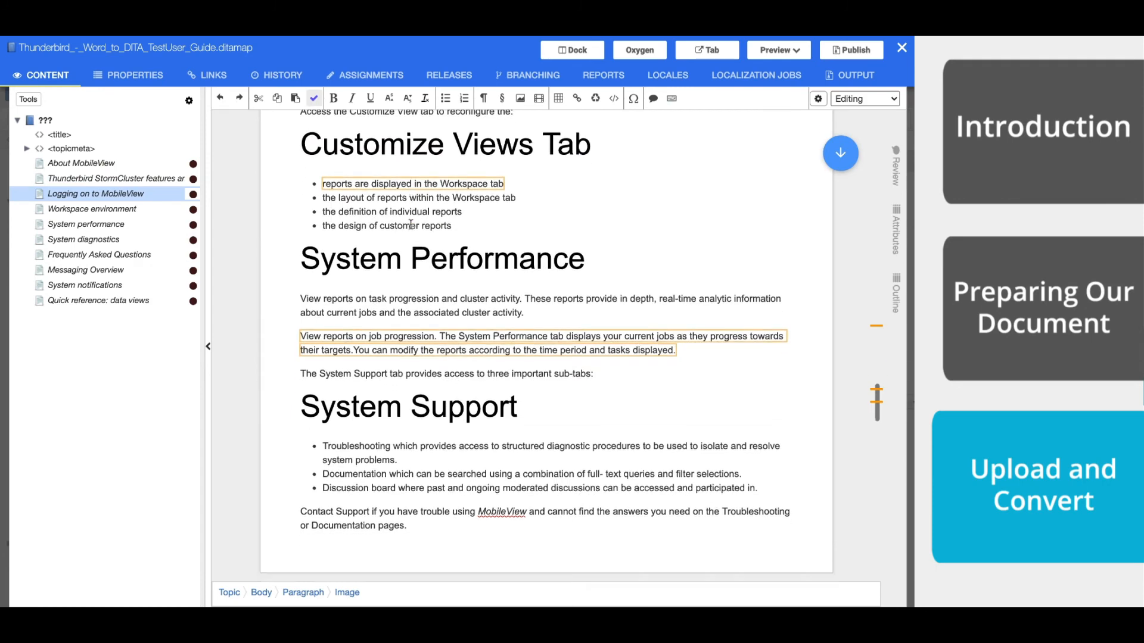
left_click(83, 240)
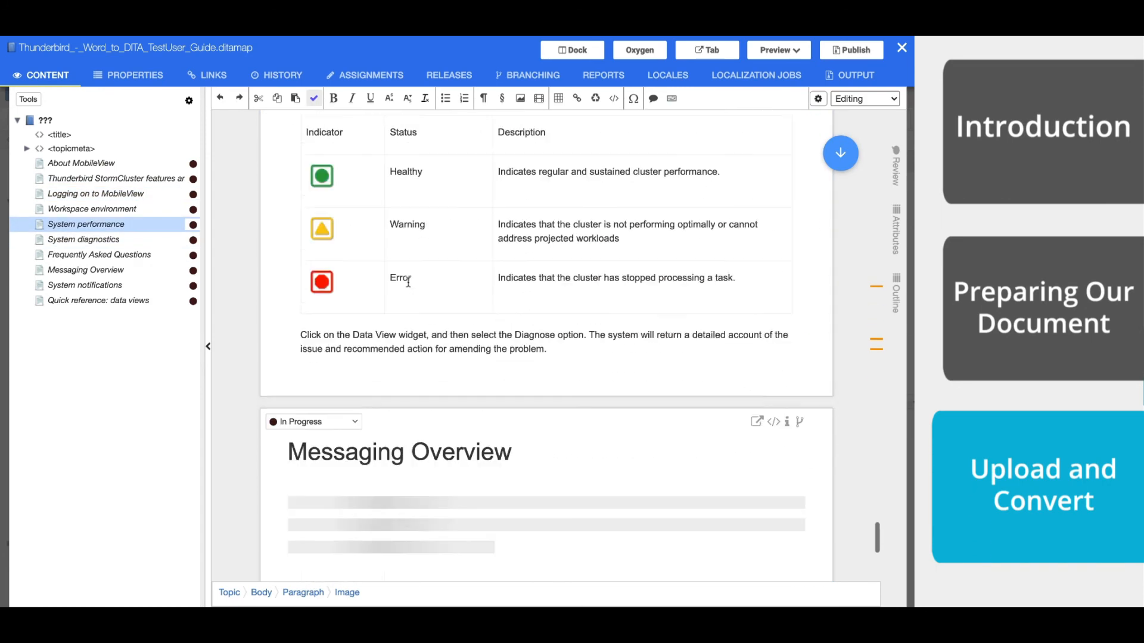
scroll("down", 3)
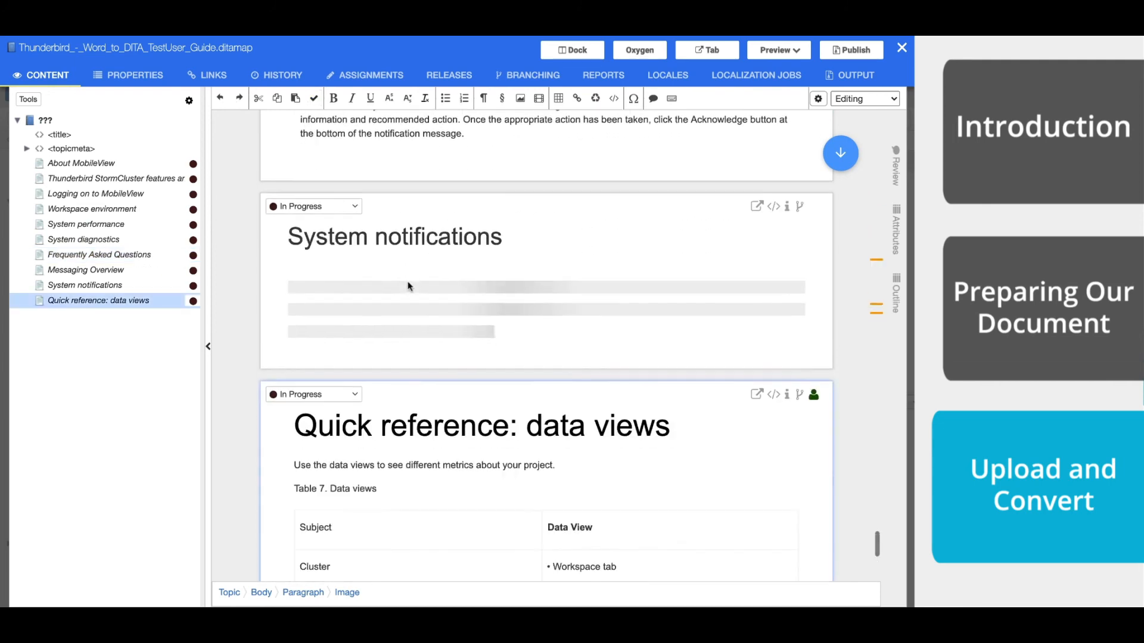
scroll("up", 3)
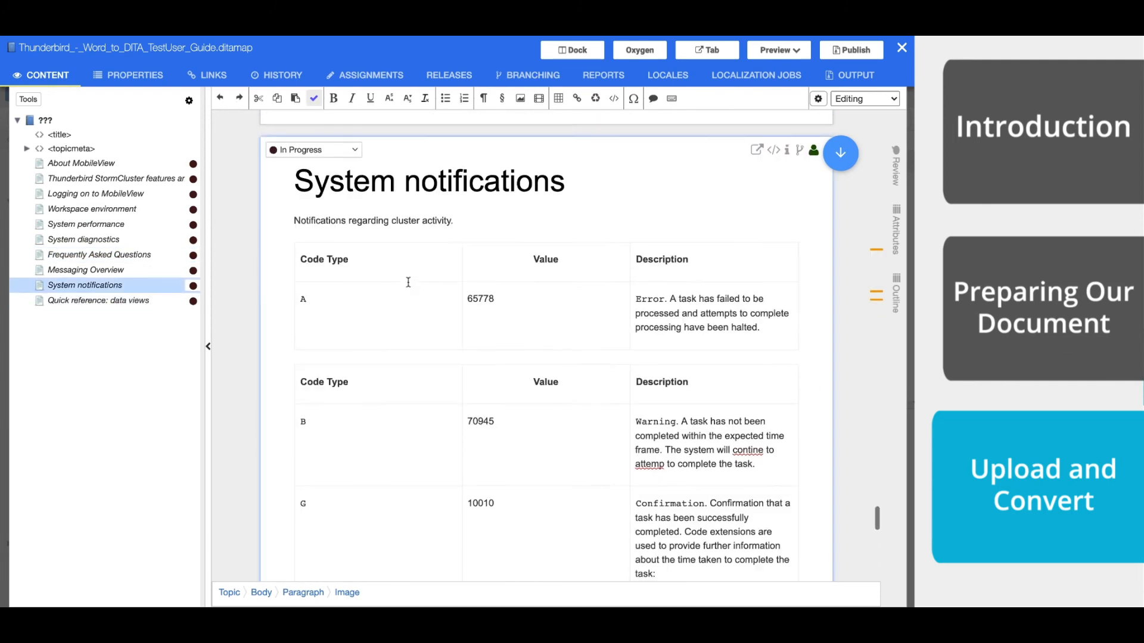
left_click(84, 270)
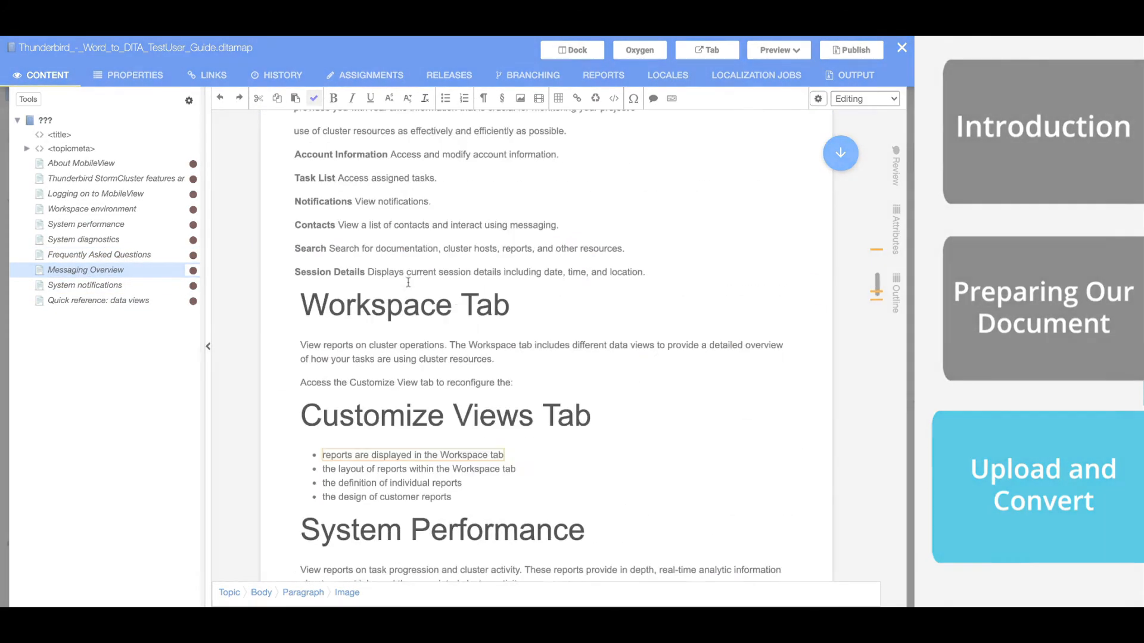